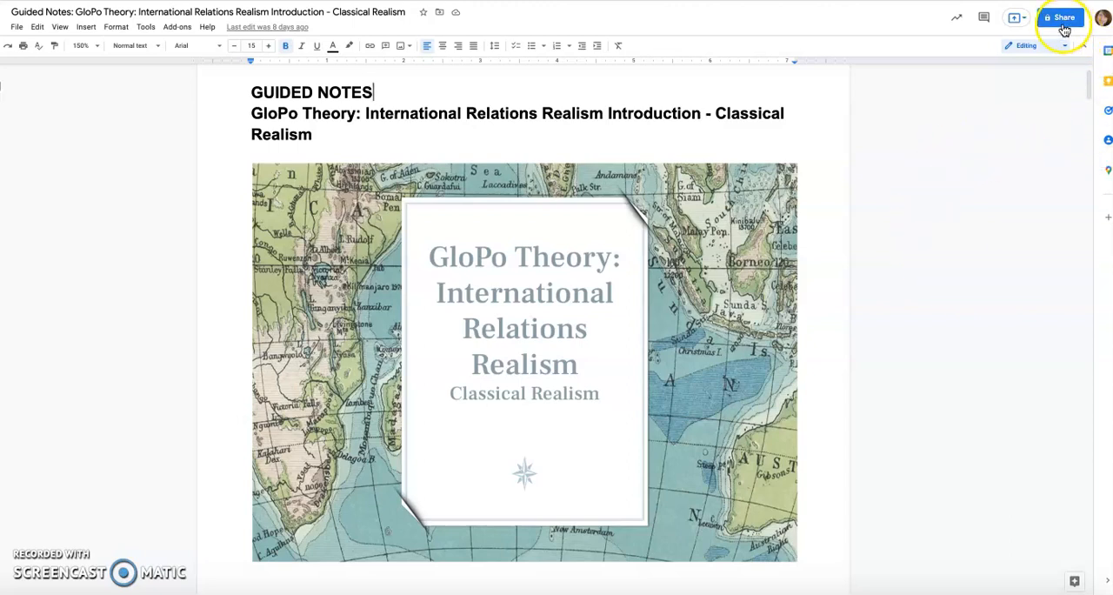
{"action": "mouse_move", "coordinate": [1062, 17]}
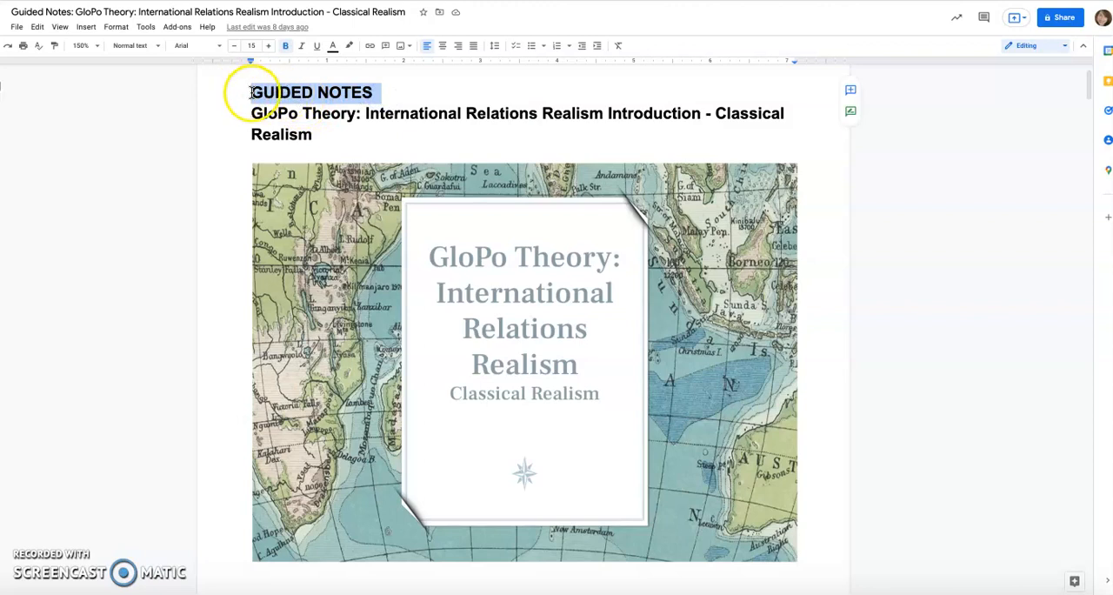
In the Share settings, uncheck 'Editors can change permissions and share'
{"action": "scroll", "scroll_direction": "down", "scroll_amount": 3}
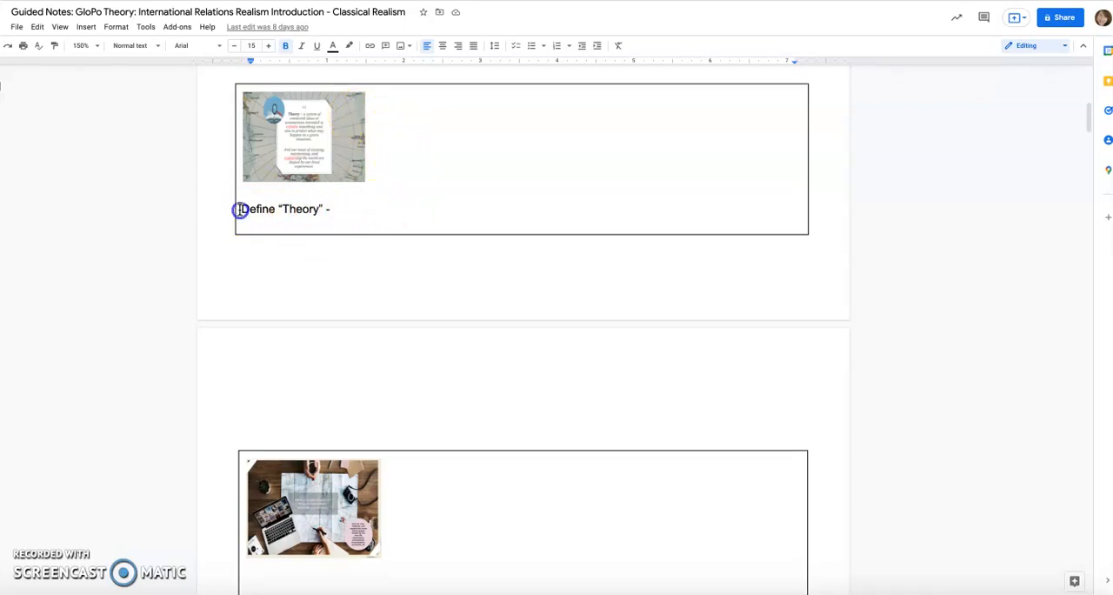
{"action": "triple_click", "coordinate": [287, 209]}
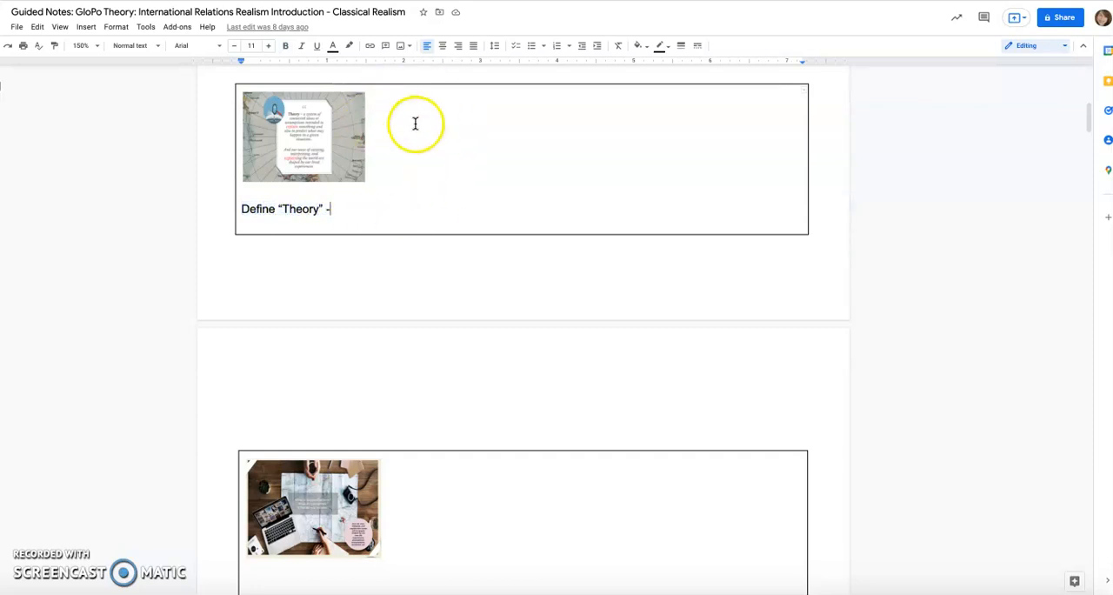
{"action": "mouse_move", "coordinate": [409, 216]}
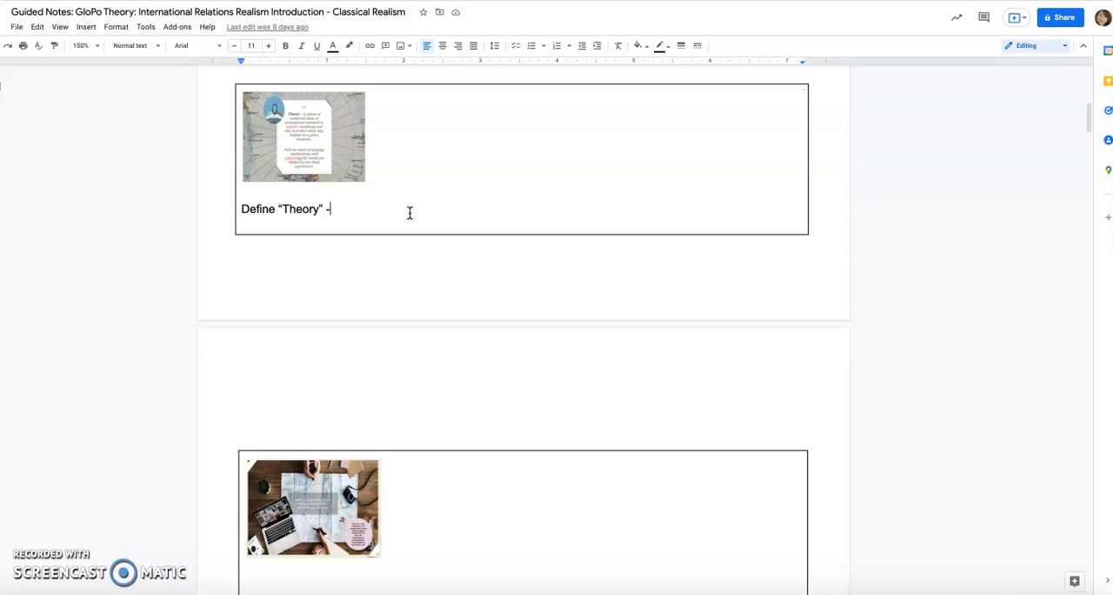
{"action": "mouse_move", "coordinate": [844, 235]}
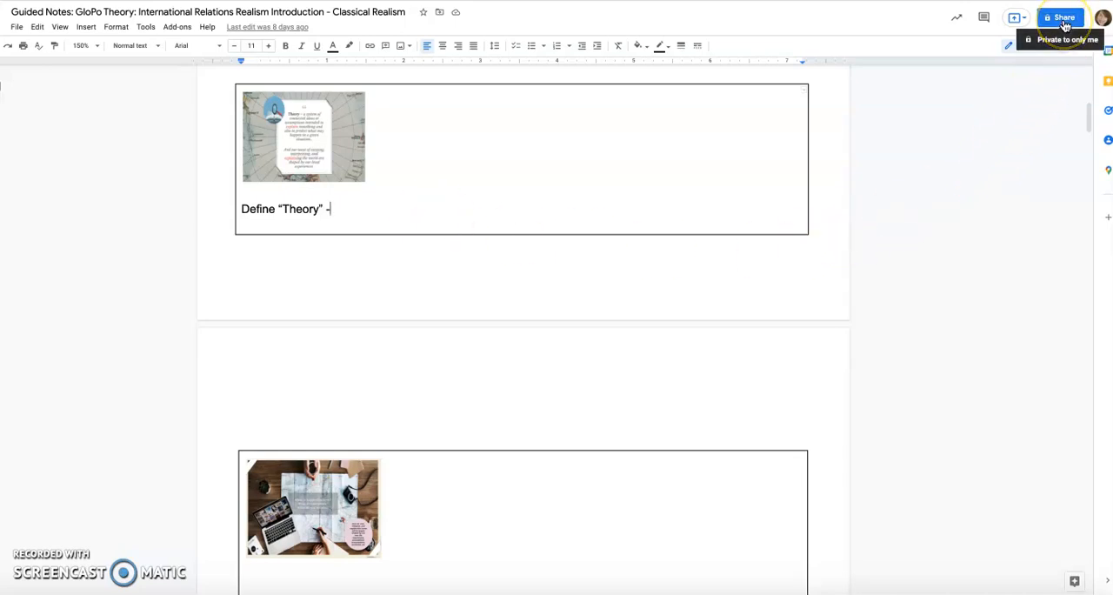
{"action": "left_click", "coordinate": [1060, 17]}
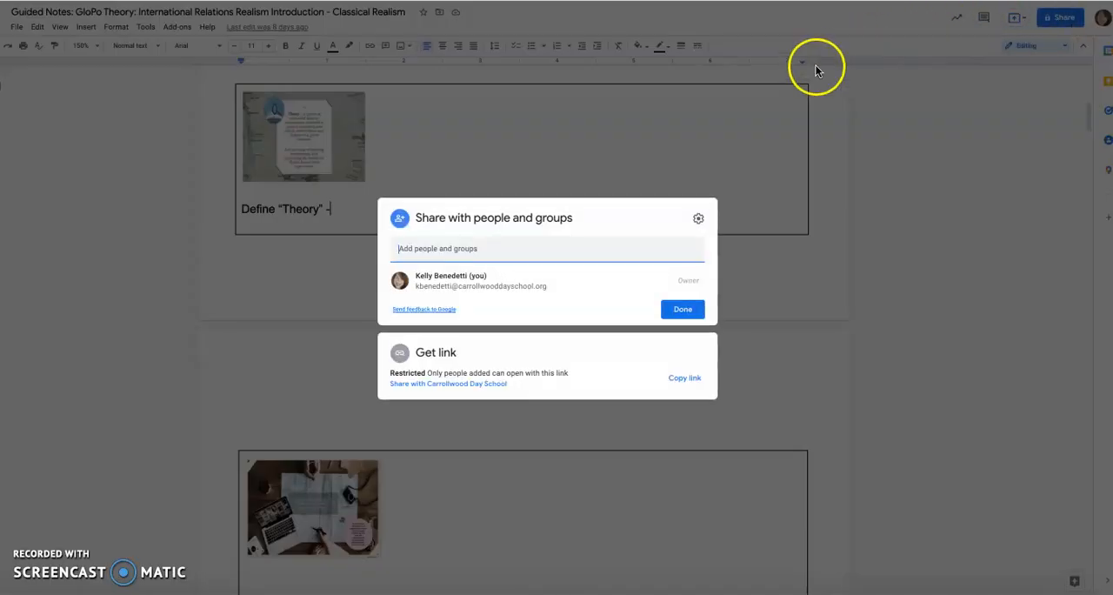
{"action": "mouse_move", "coordinate": [698, 218]}
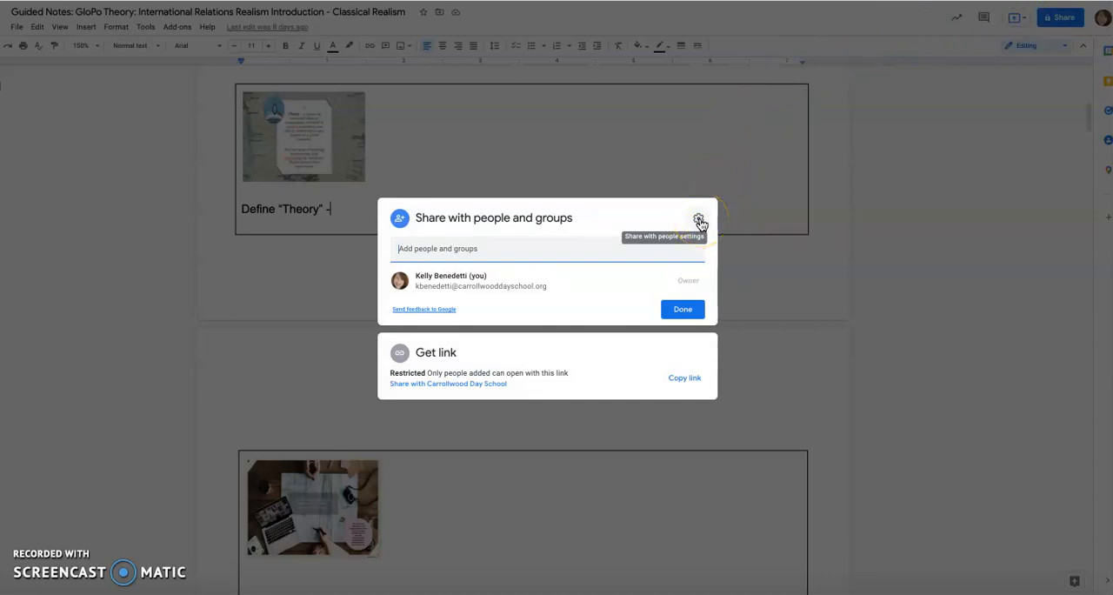
{"action": "left_click", "coordinate": [700, 219]}
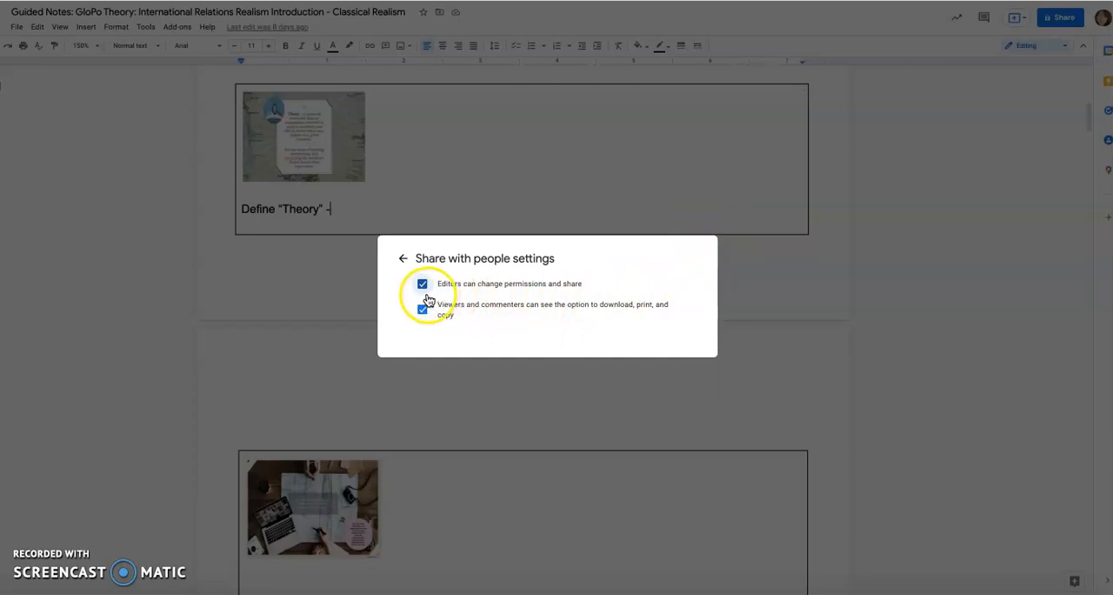
{"action": "left_click", "coordinate": [421, 284]}
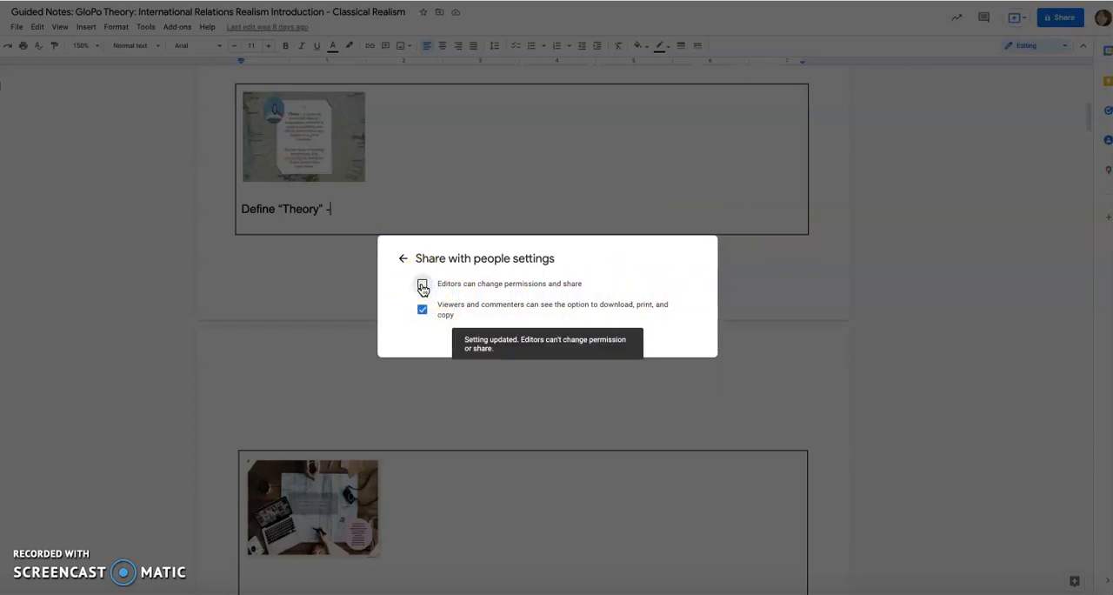
{"action": "left_click", "coordinate": [422, 284]}
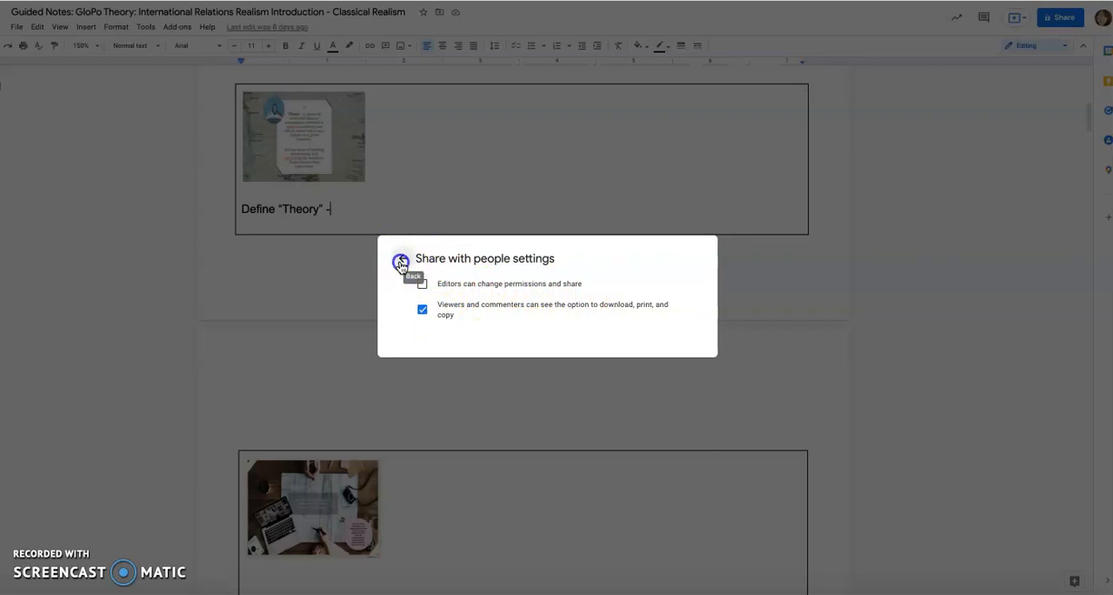
{"action": "left_click", "coordinate": [401, 263]}
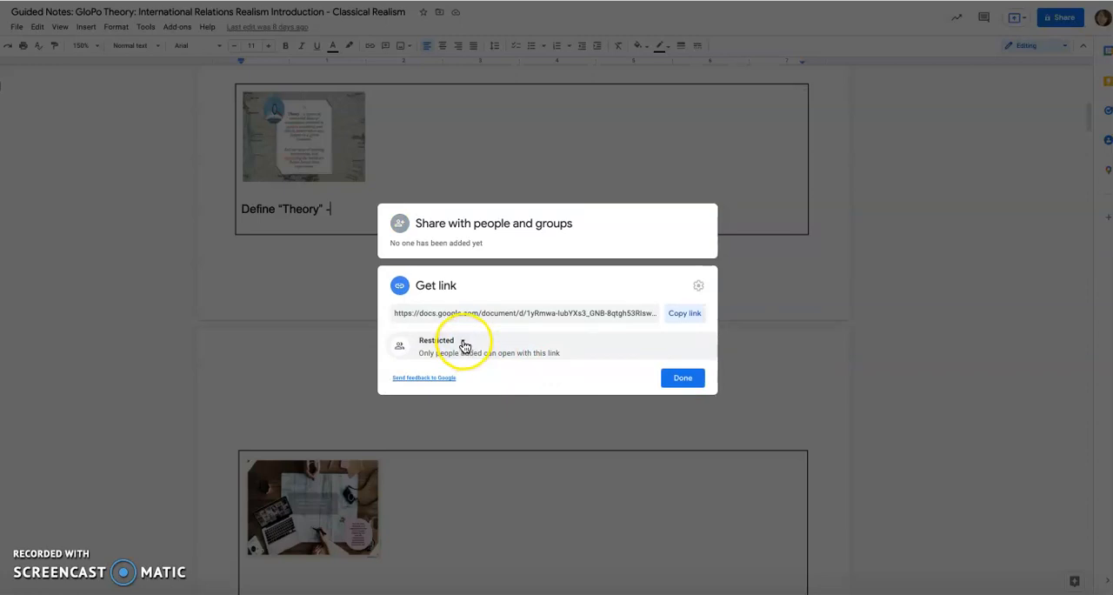
Change general access from Restricted to 'Anyone with the link' and copy the link
{"action": "left_click", "coordinate": [464, 340]}
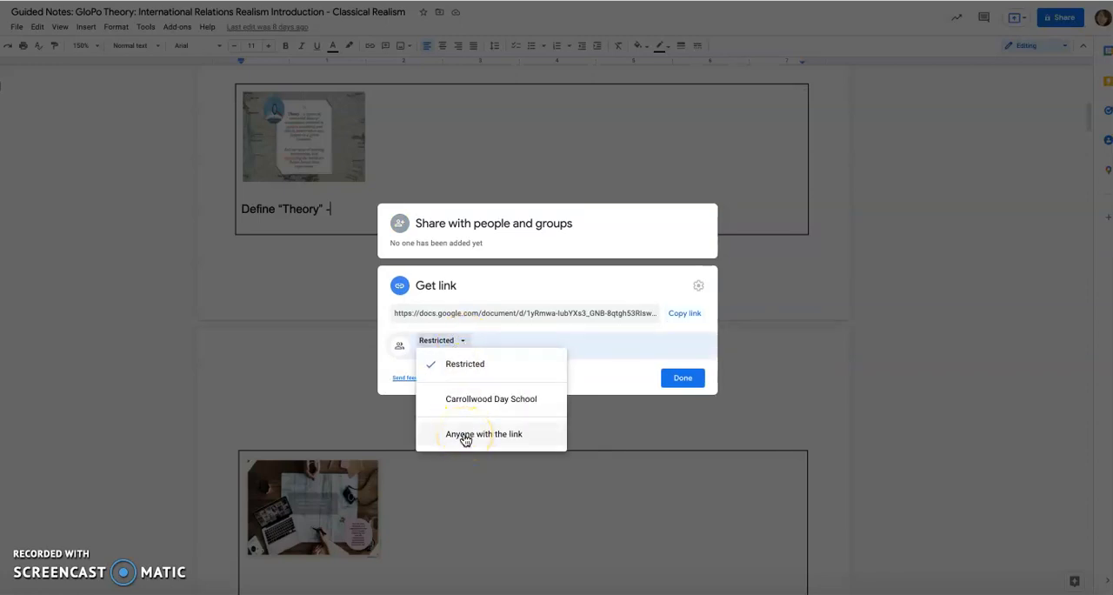
{"action": "left_click", "coordinate": [484, 433]}
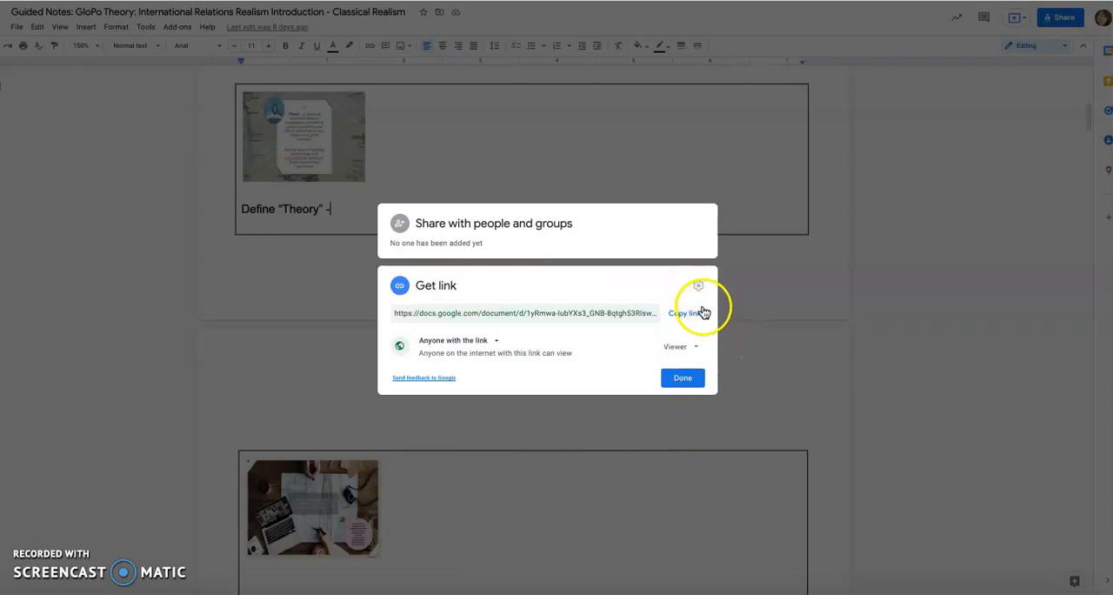
{"action": "left_click", "coordinate": [687, 313]}
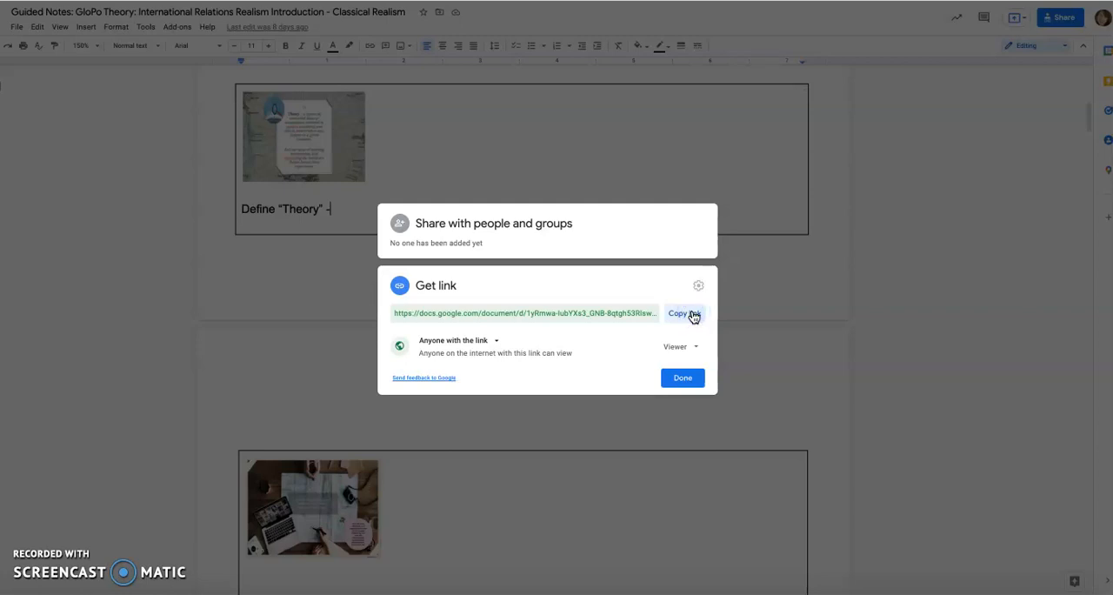
{"action": "left_click", "coordinate": [681, 313]}
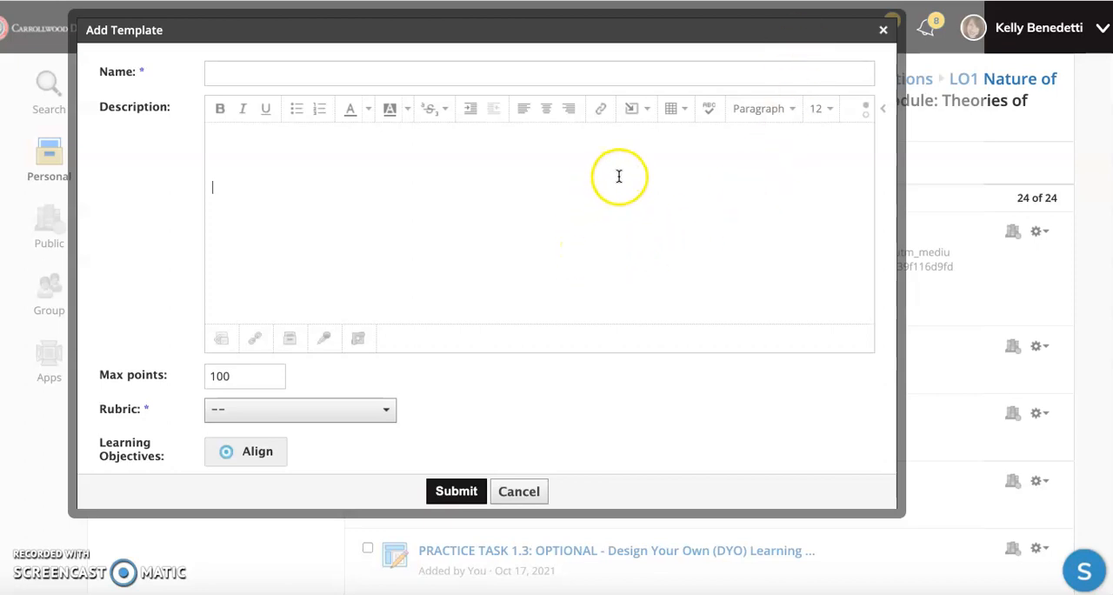
{"action": "mouse_move", "coordinate": [645, 108]}
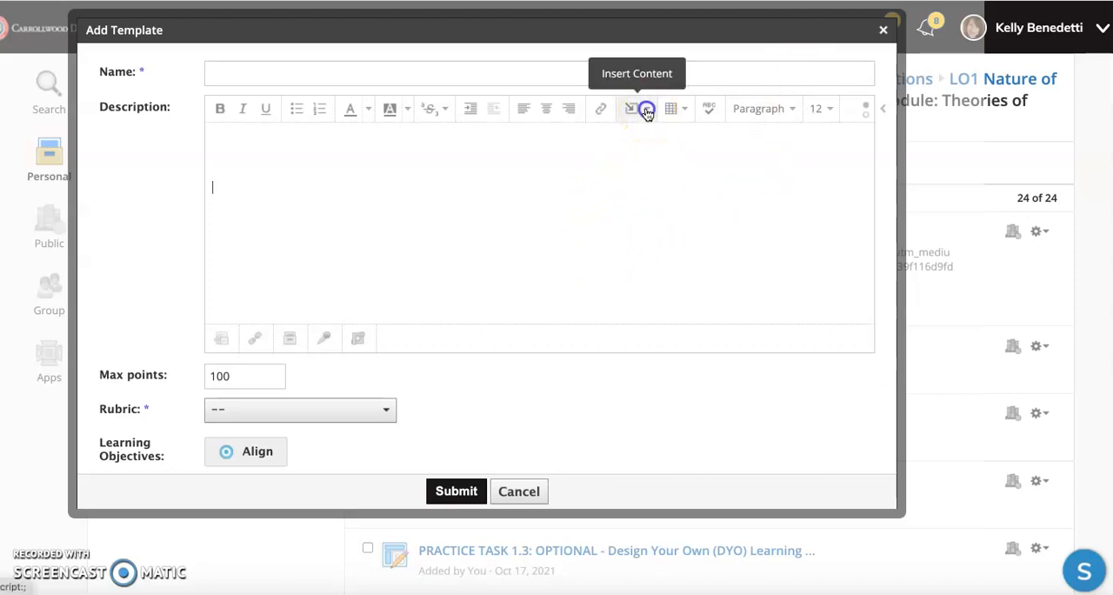
Insert a link in the template description and paste the Google Doc URL
{"action": "left_click", "coordinate": [645, 108]}
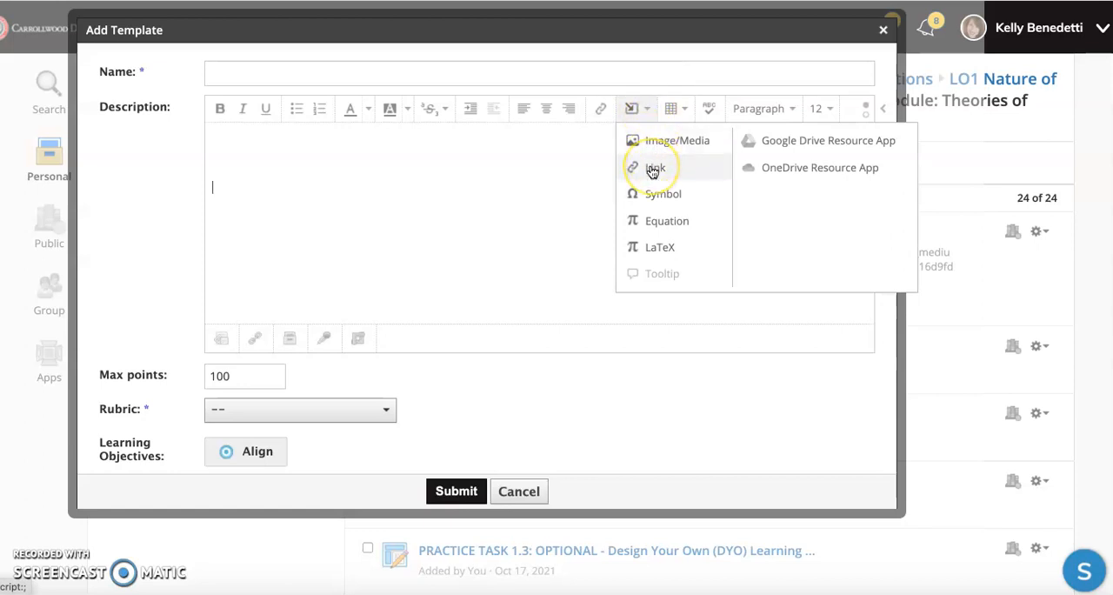
{"action": "mouse_move", "coordinate": [654, 167]}
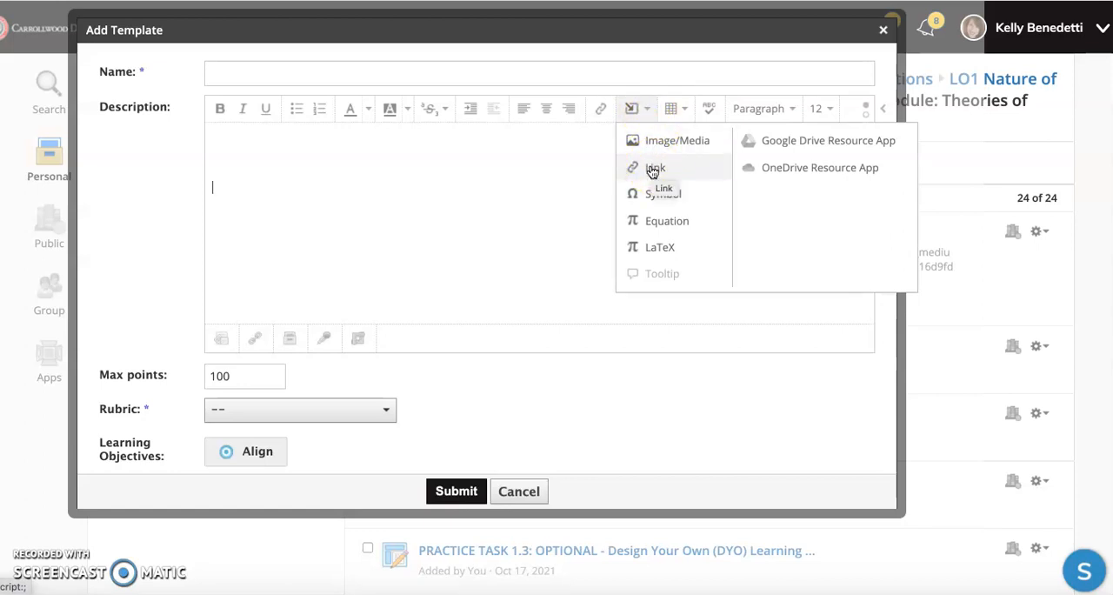
{"action": "left_click", "coordinate": [655, 167]}
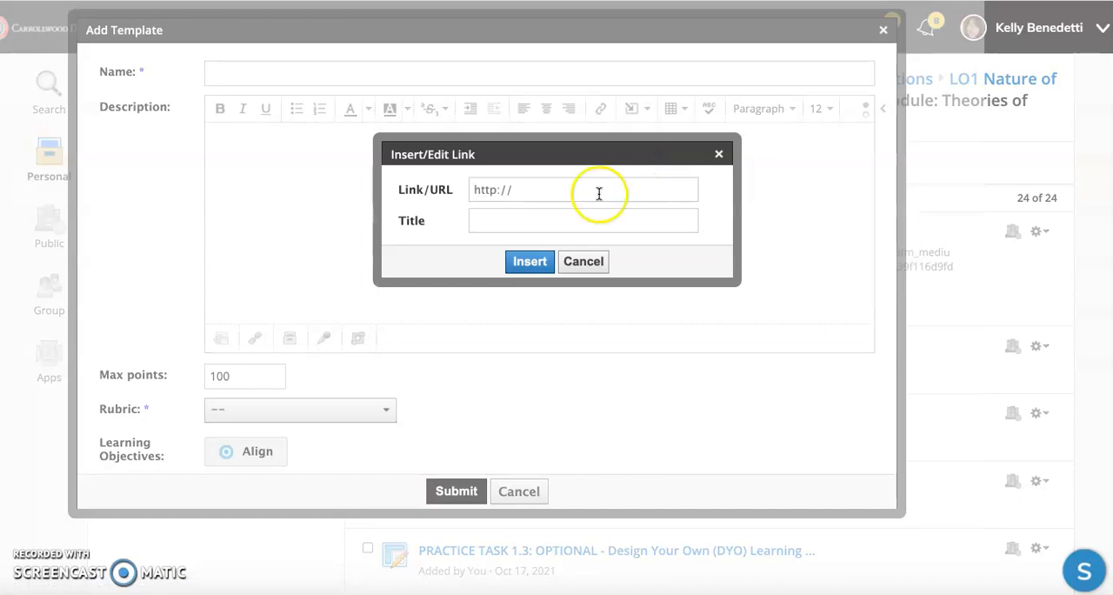
{"action": "right_click", "coordinate": [583, 189]}
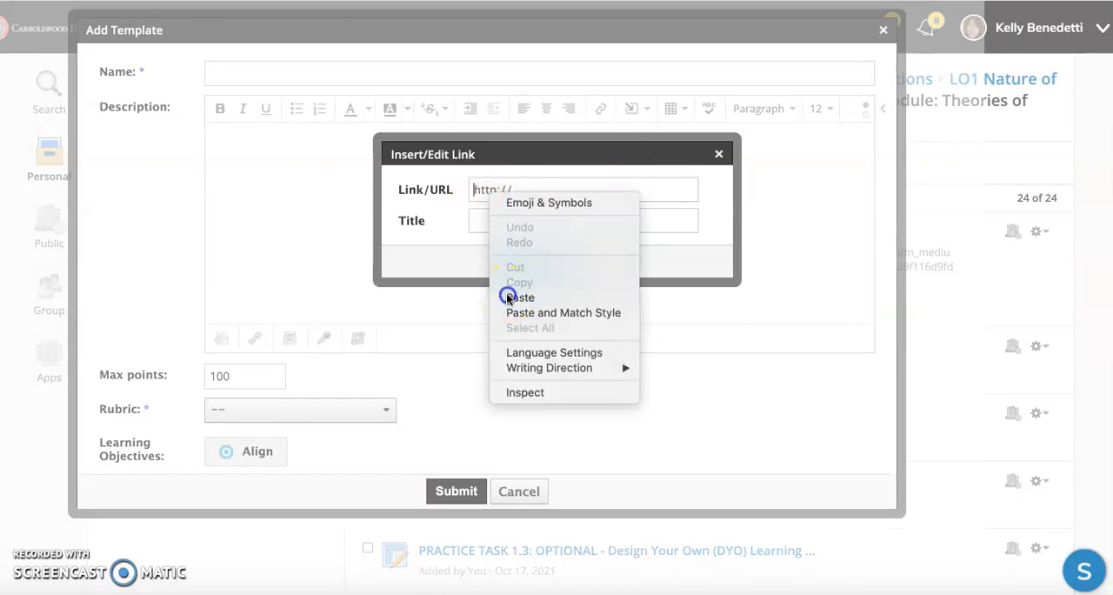
{"action": "left_click", "coordinate": [520, 297]}
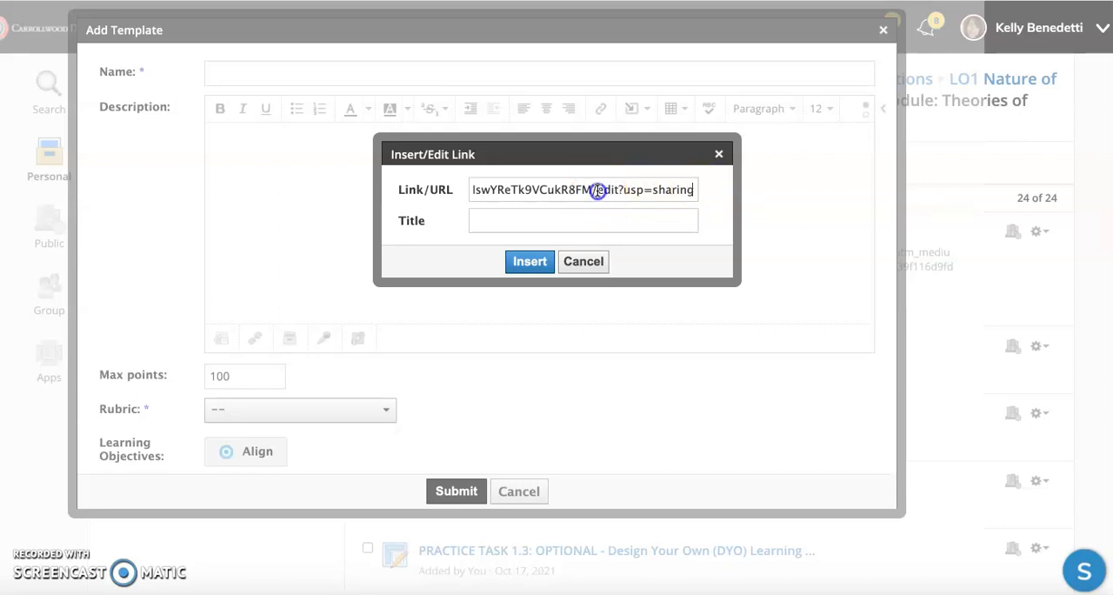
Change the URL ending to /copy and title it with the Guided Notes document name
{"action": "left_click_drag", "start_coordinate": [597, 190], "coordinate": [696, 190]}
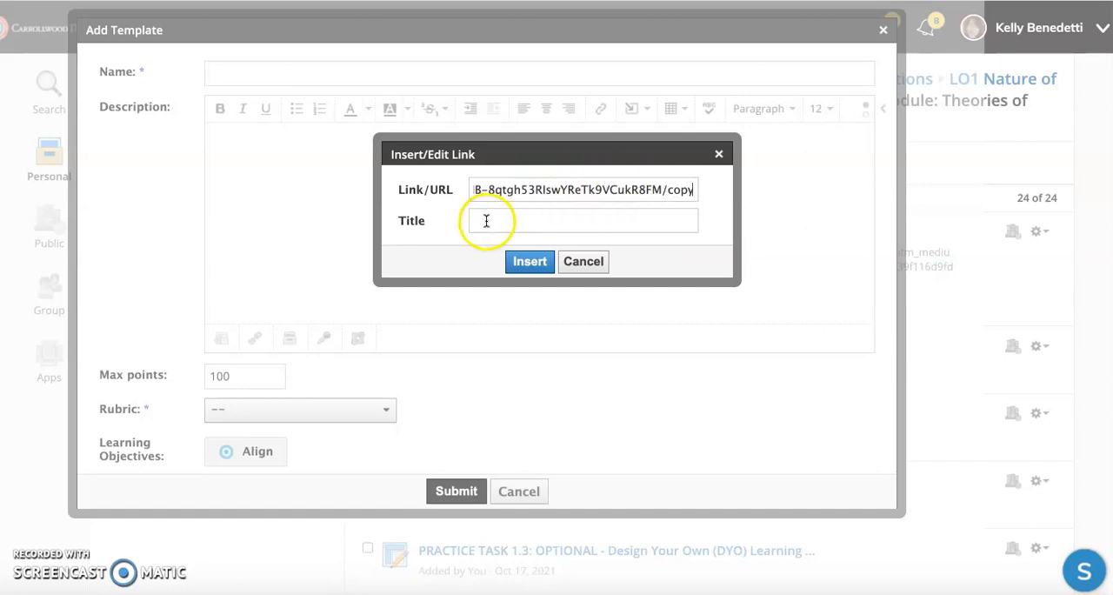
{"action": "left_click", "coordinate": [583, 220]}
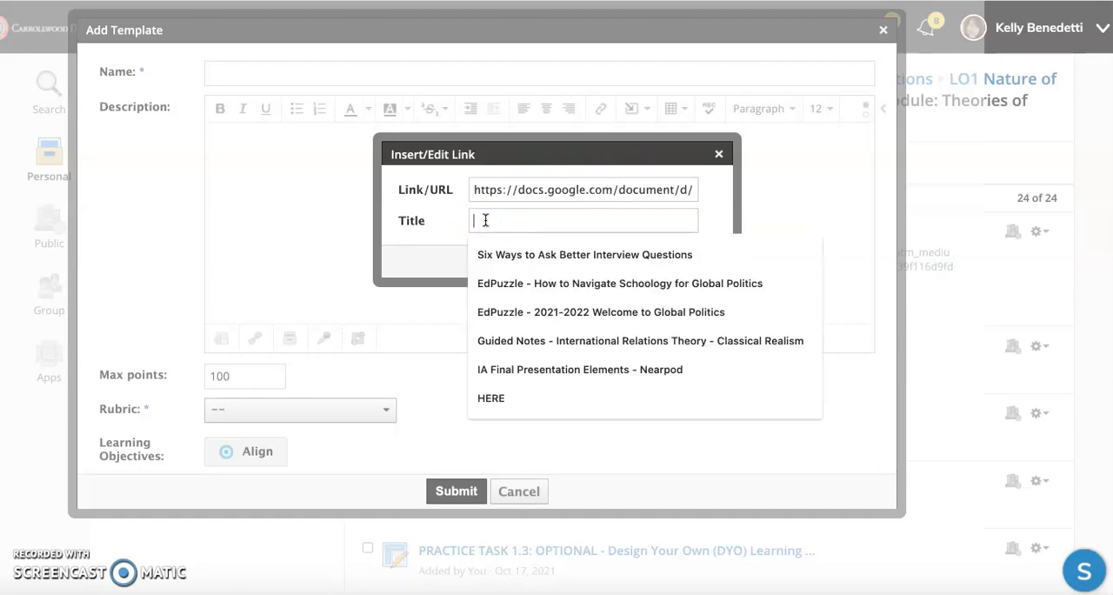
{"action": "left_click", "coordinate": [640, 340]}
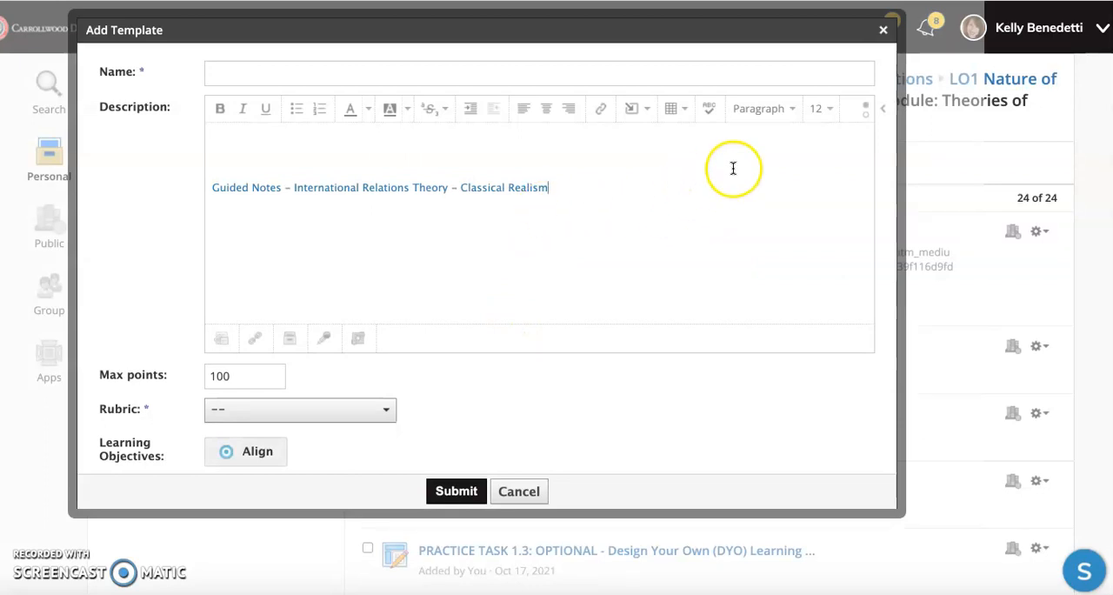
Review the posted Practice Task #5 page and its Guided Notes /copy link
{"action": "left_click", "coordinate": [518, 490]}
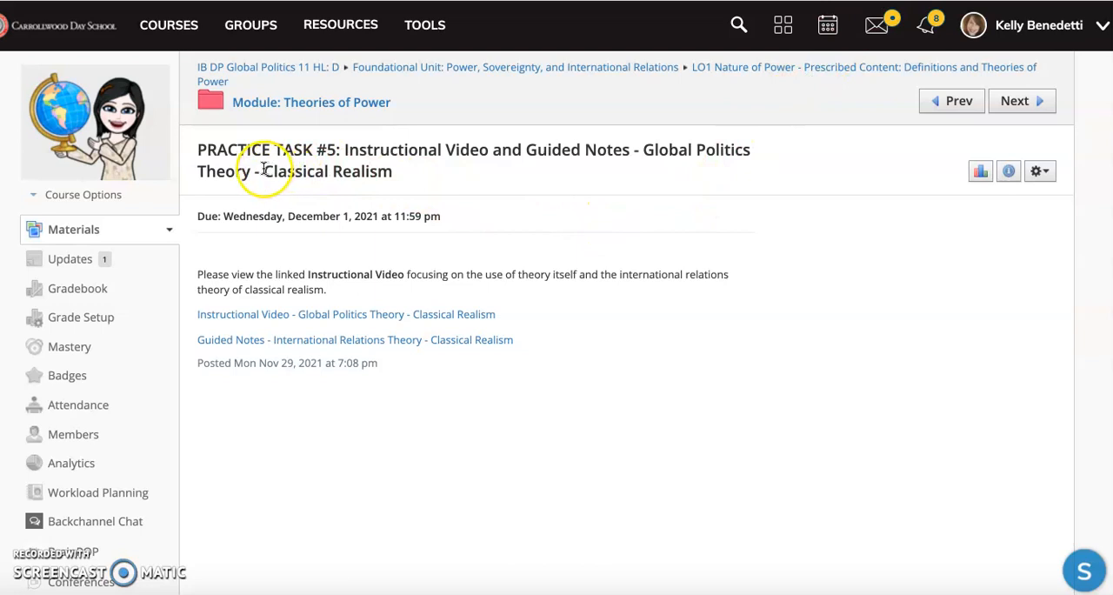
{"action": "left_click_drag", "start_coordinate": [263, 171], "coordinate": [392, 171]}
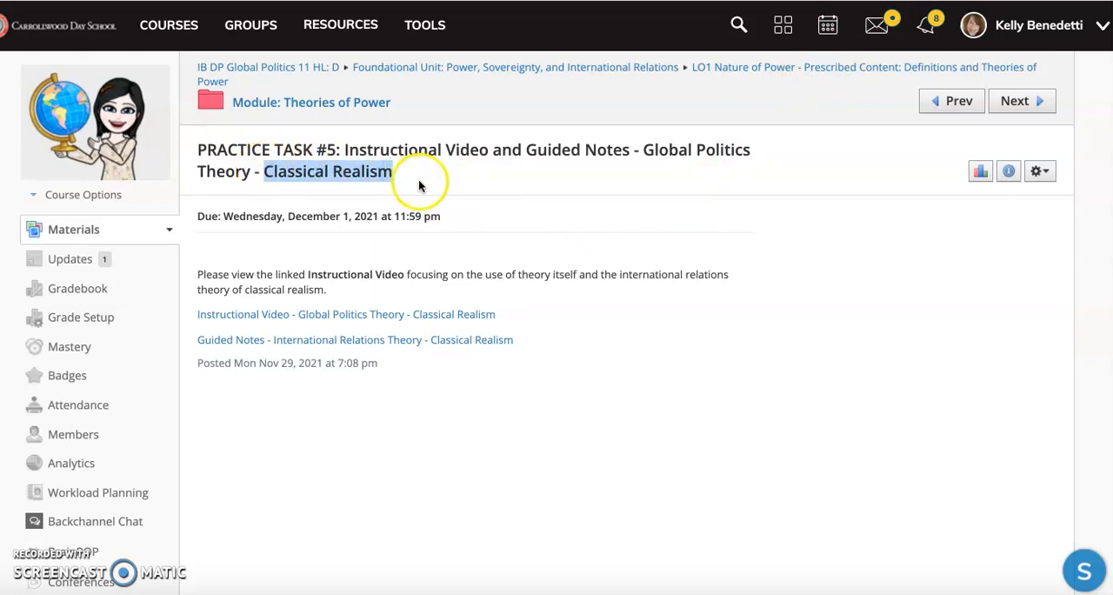
{"action": "left_click", "coordinate": [425, 171]}
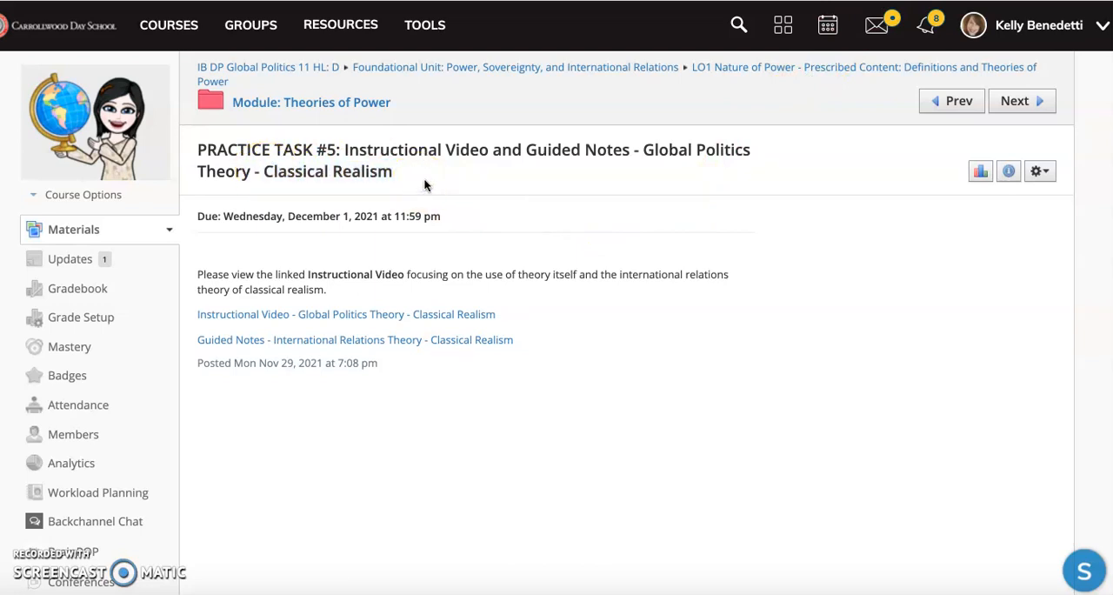
{"action": "mouse_move", "coordinate": [496, 314]}
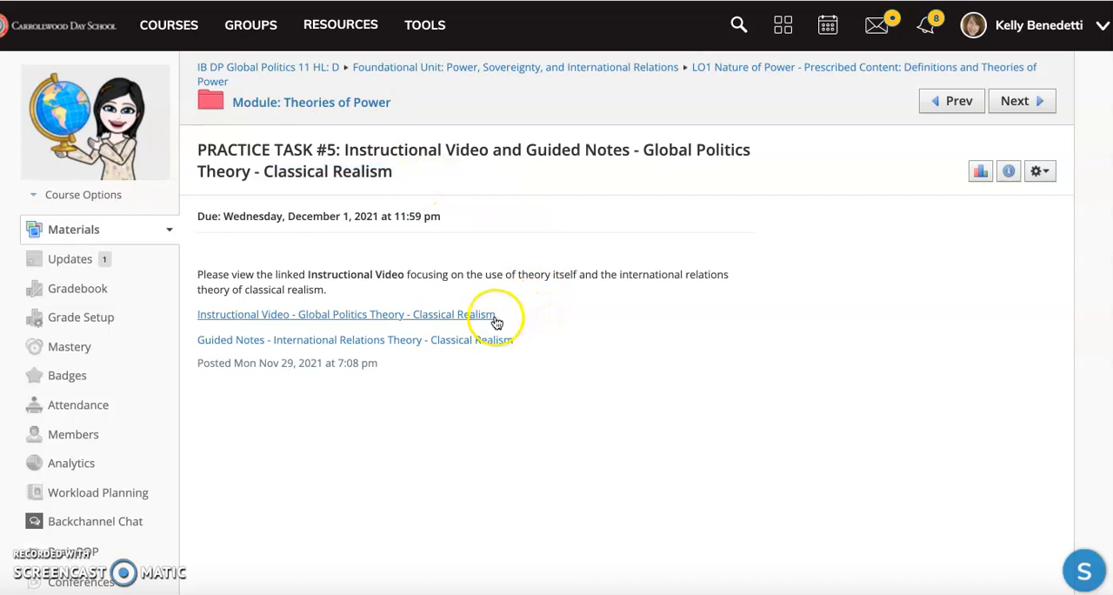
{"action": "left_click", "coordinate": [340, 314]}
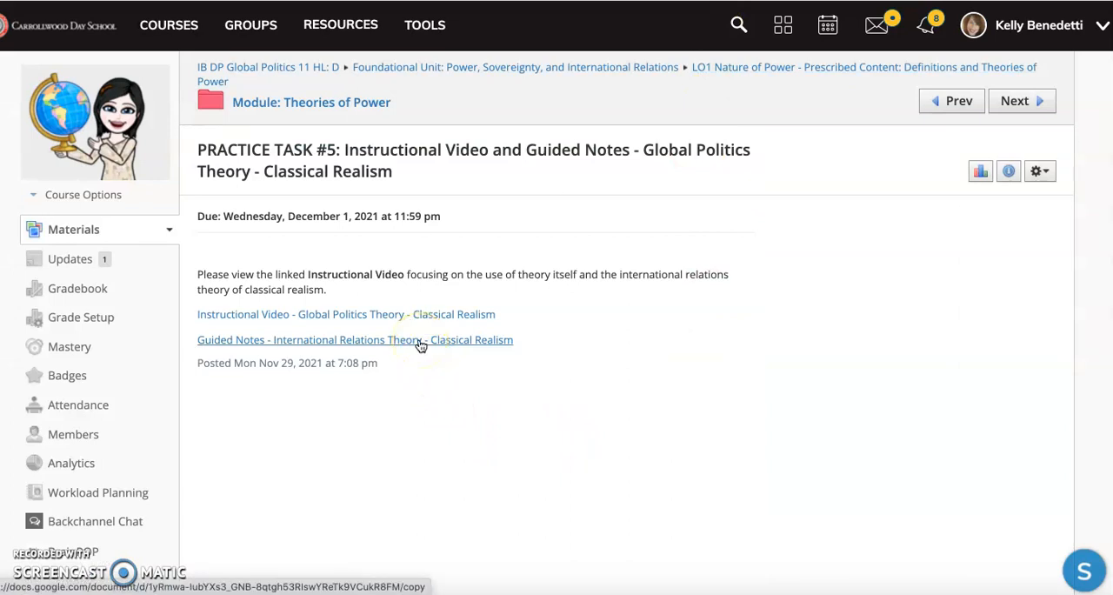
Follow the Guided Notes link, choose Make a copy, and scroll through the copy
{"action": "left_click", "coordinate": [355, 339]}
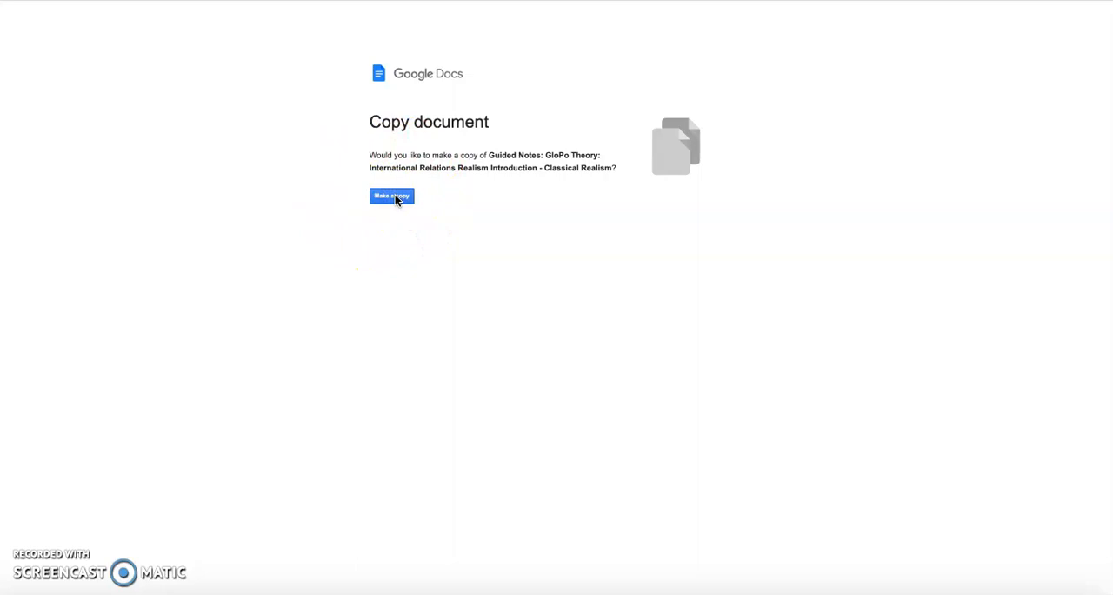
{"action": "left_click", "coordinate": [392, 196]}
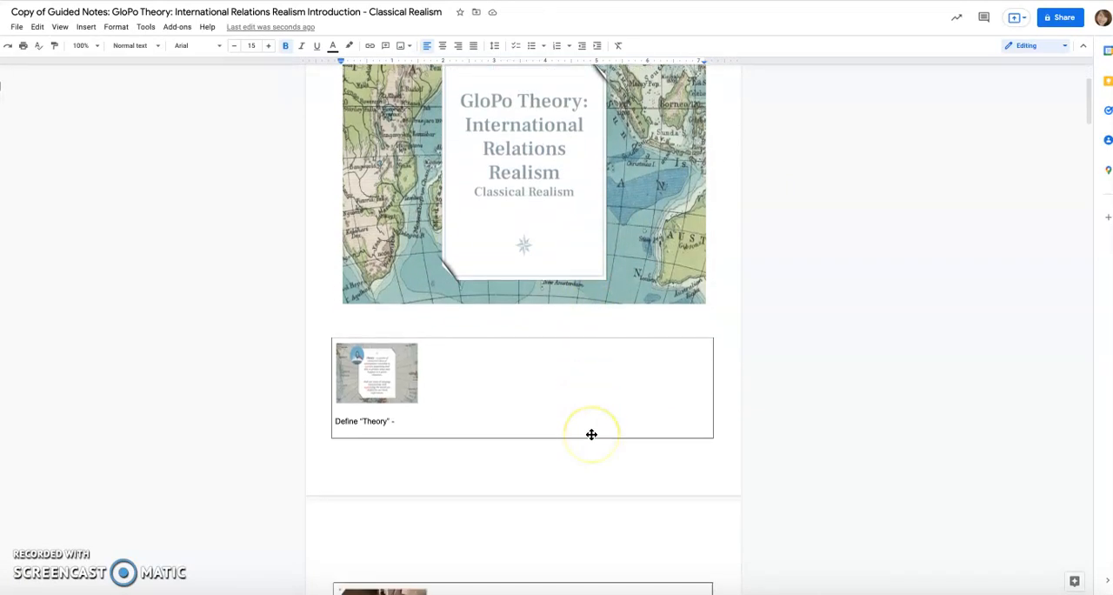
{"action": "scroll", "scroll_direction": "down", "scroll_amount": 3}
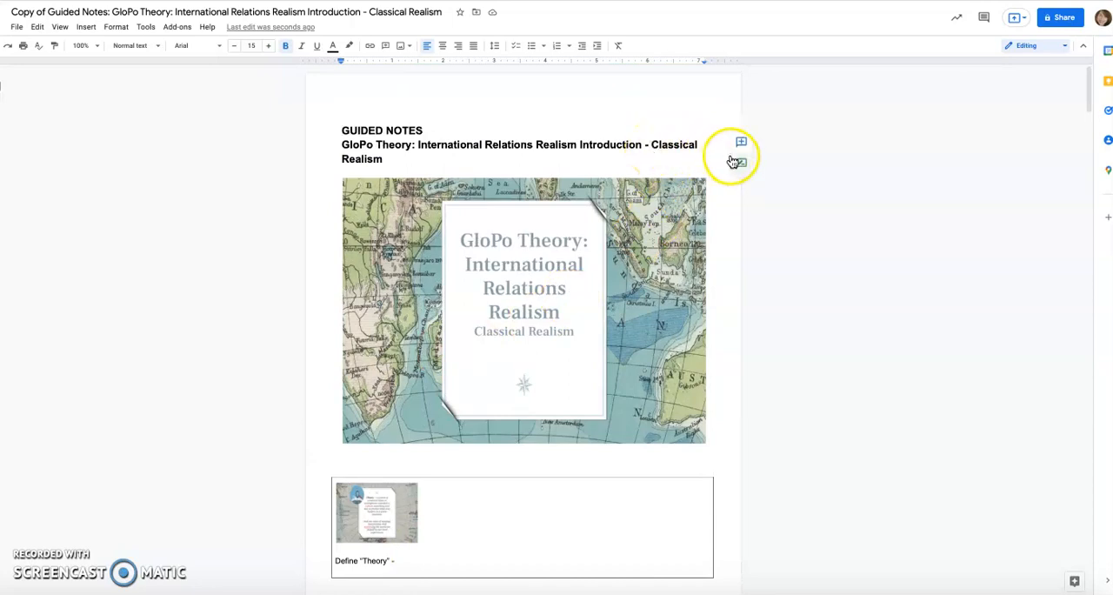
{"action": "mouse_move", "coordinate": [816, 193]}
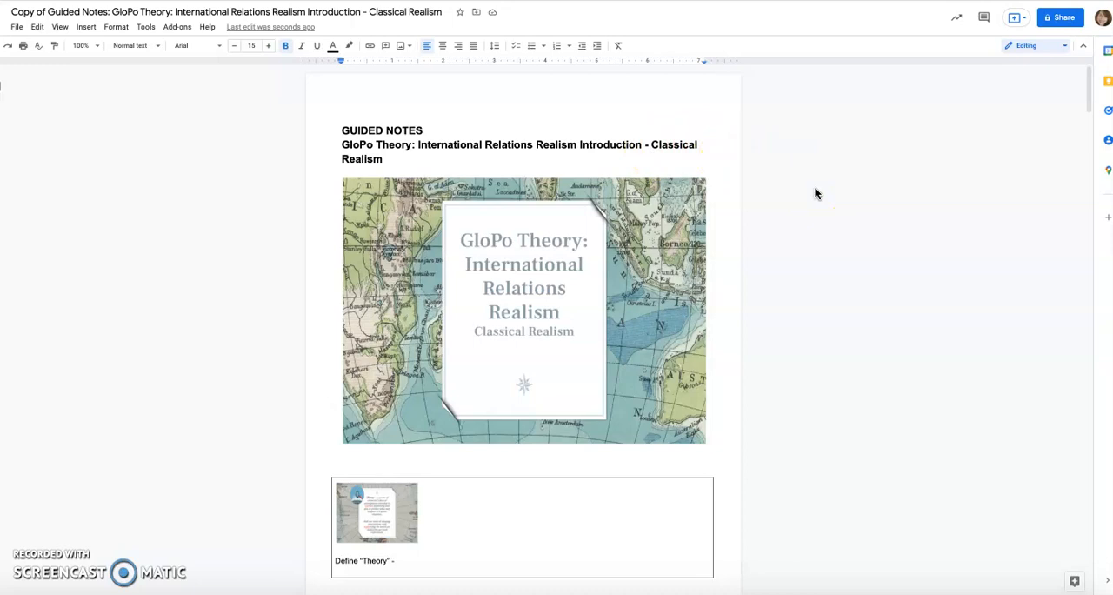